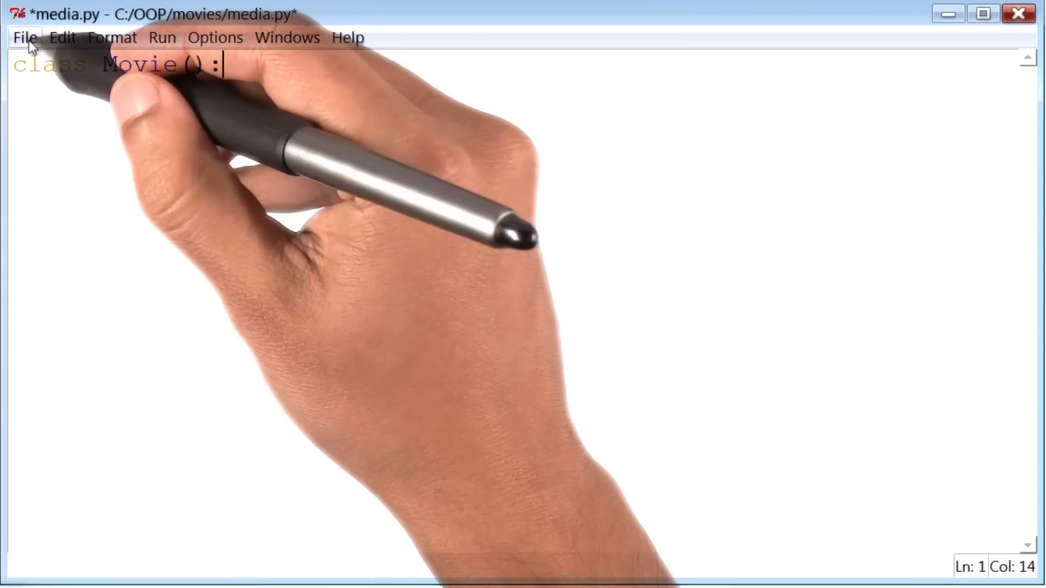
Start a blank file and bring up its save dialog in the movies folder.
left_click(25, 37)
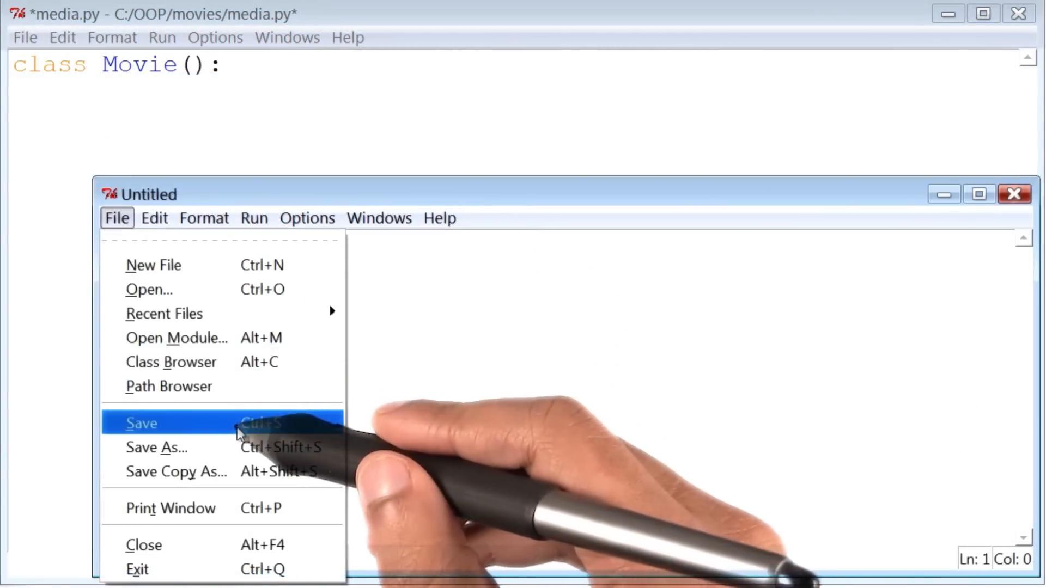
left_click(156, 448)
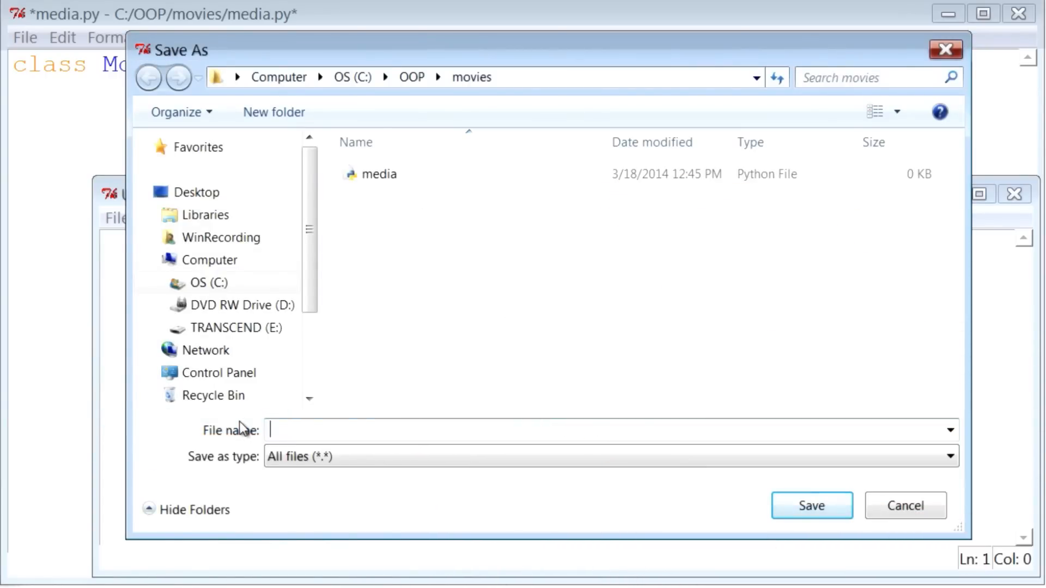
Save the new file as entertainment_center.py beside media.py.
type("ent")
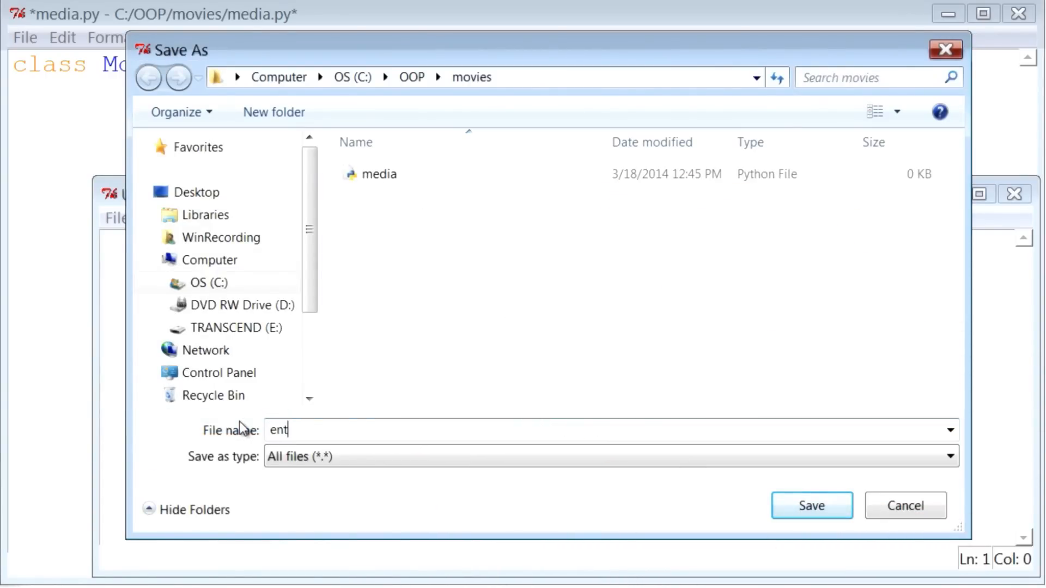
type("ertainment")
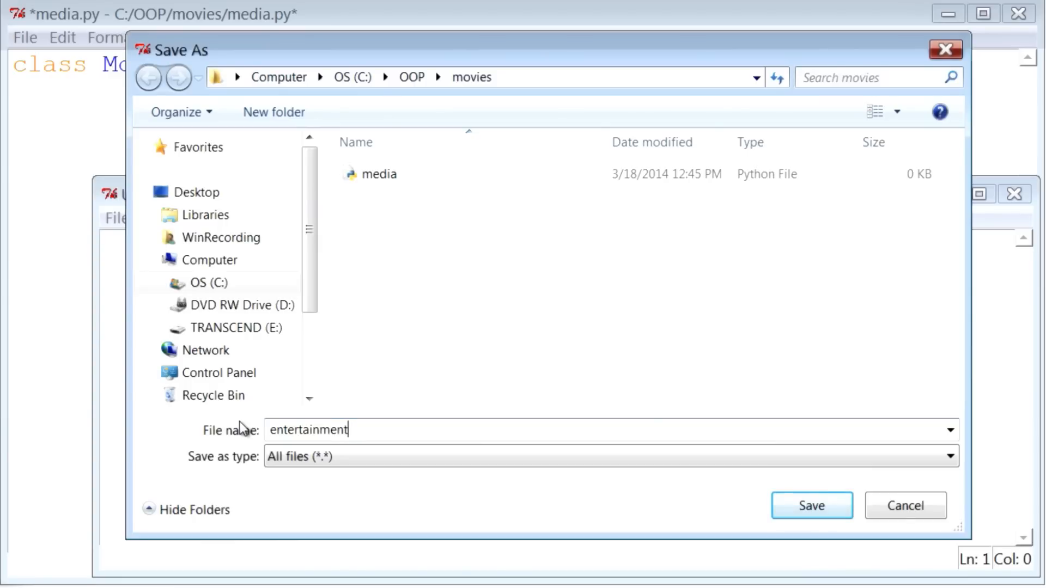
type("_center.p")
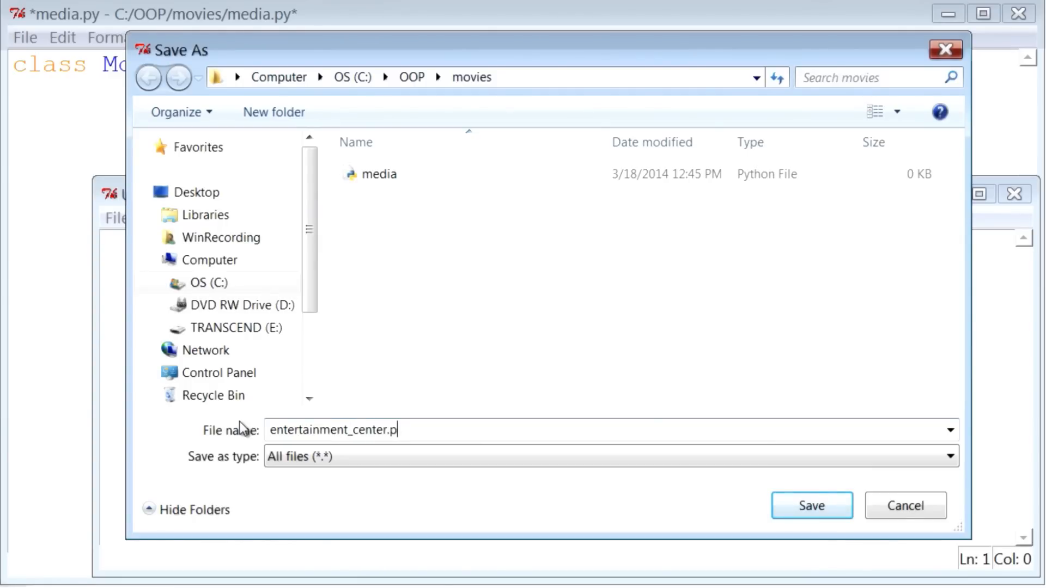
left_click(810, 504)
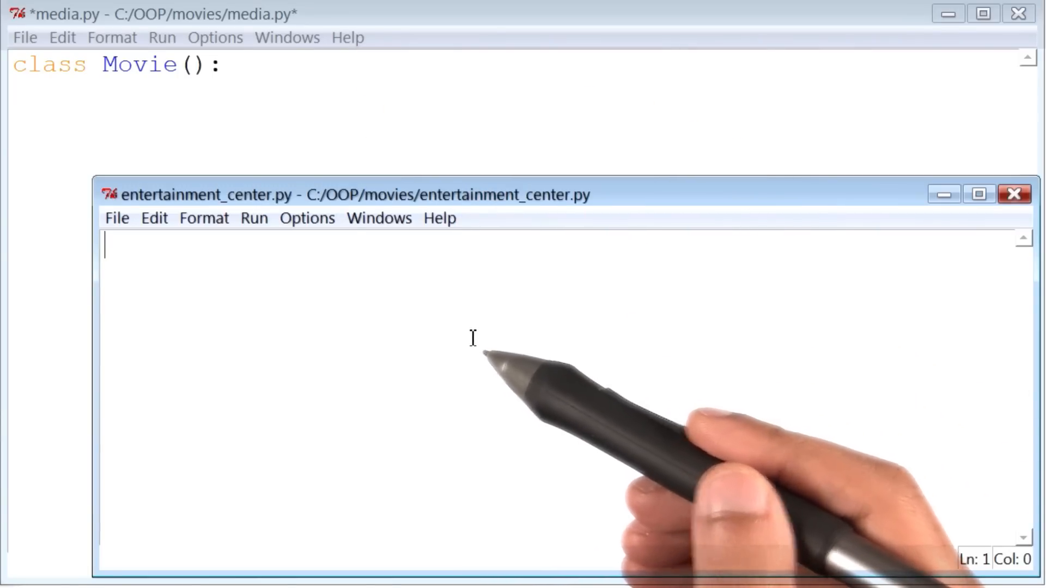
mouse_move(474, 336)
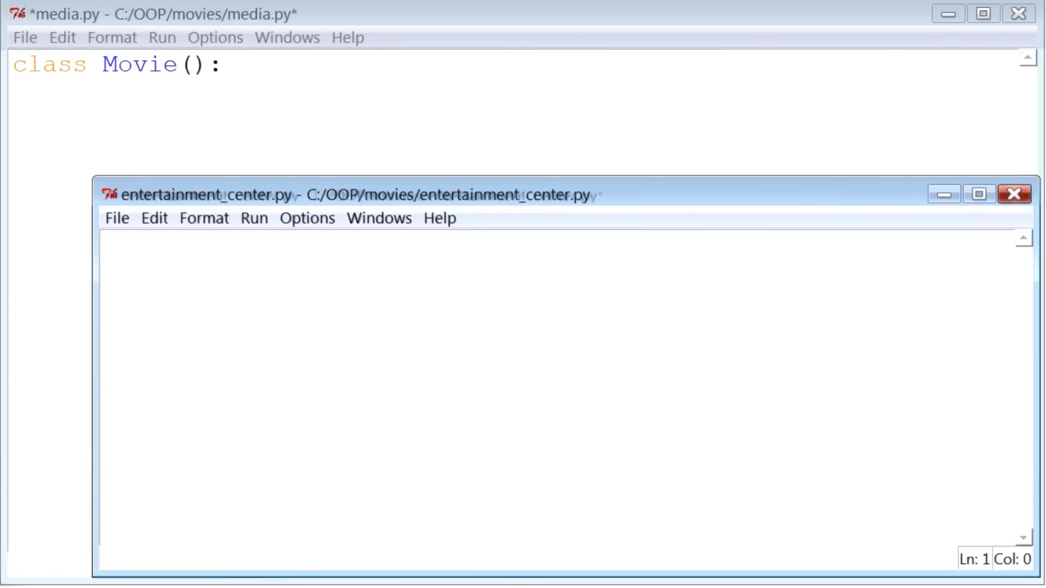
Write 'import media' as the first line of entertainment_center.py.
type("import")
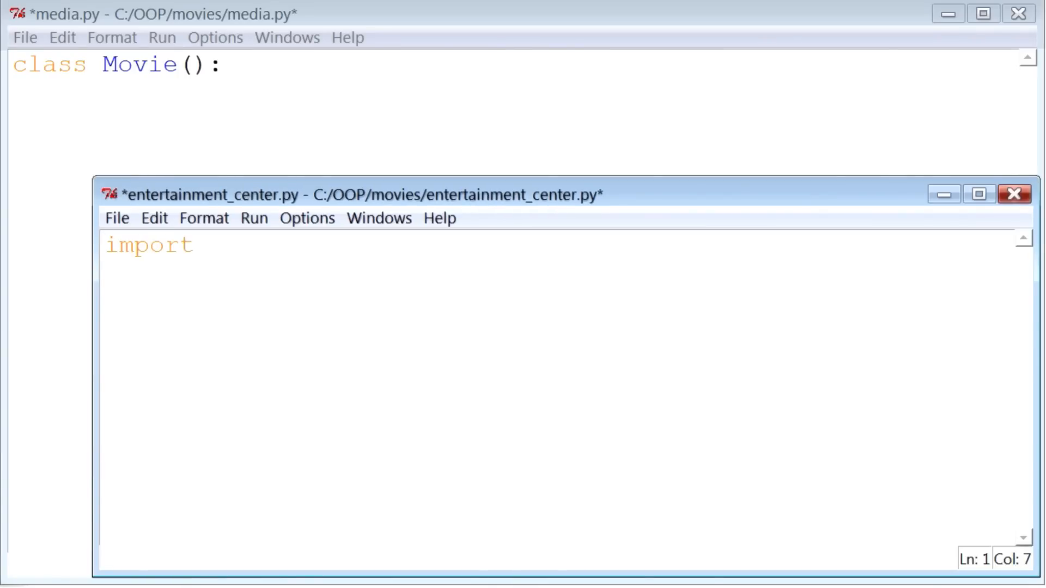
type("media")
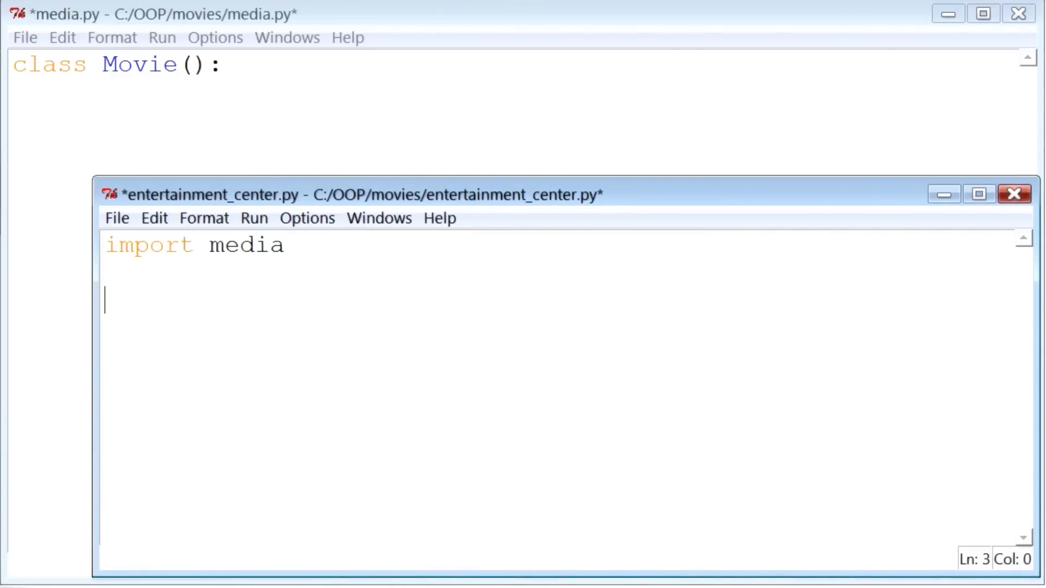
Write 'toy_story = media.Movie()' on line three.
type("toy_story")
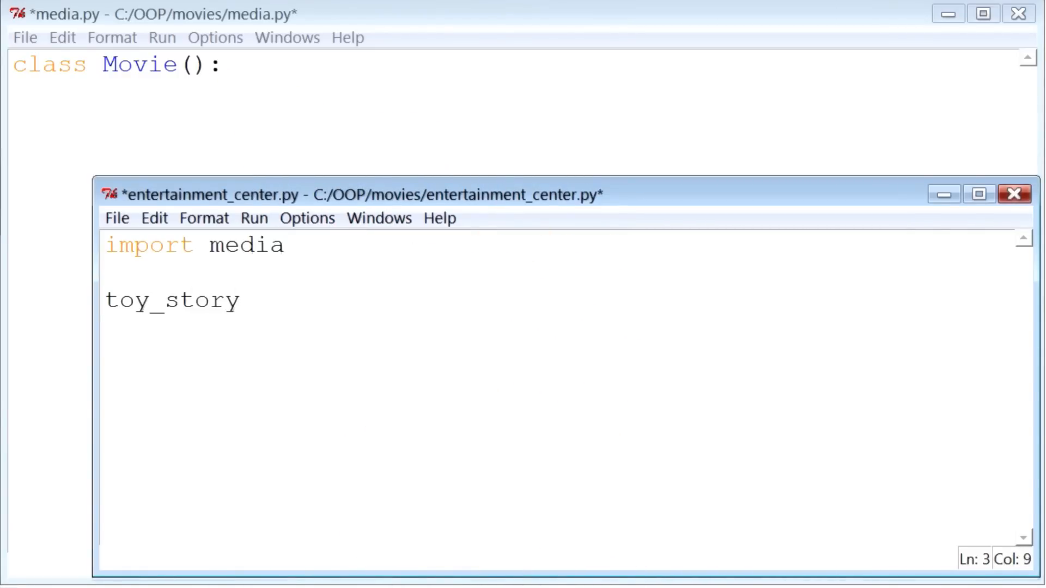
type("= media")
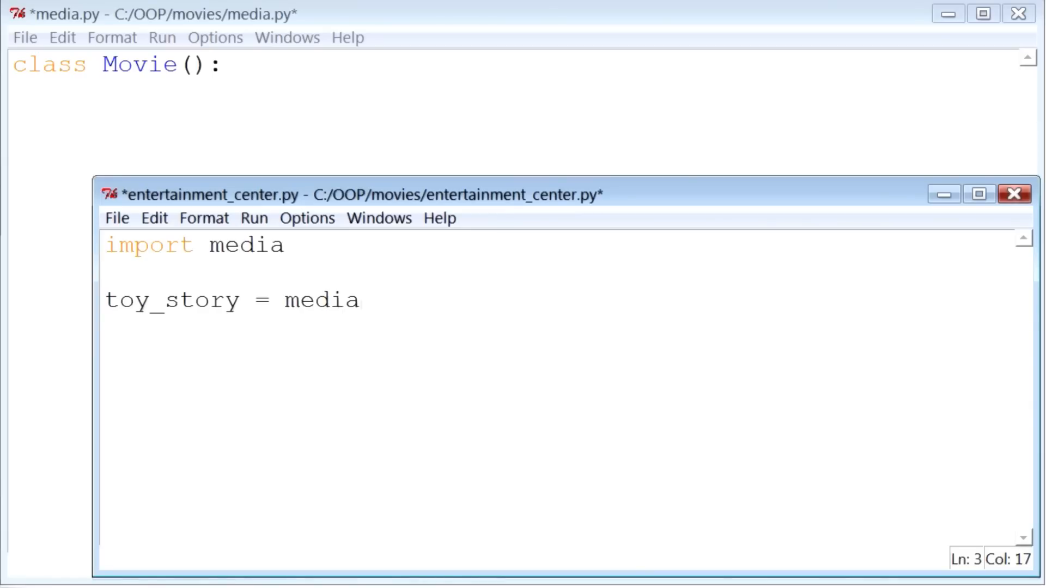
type(".Movie()")
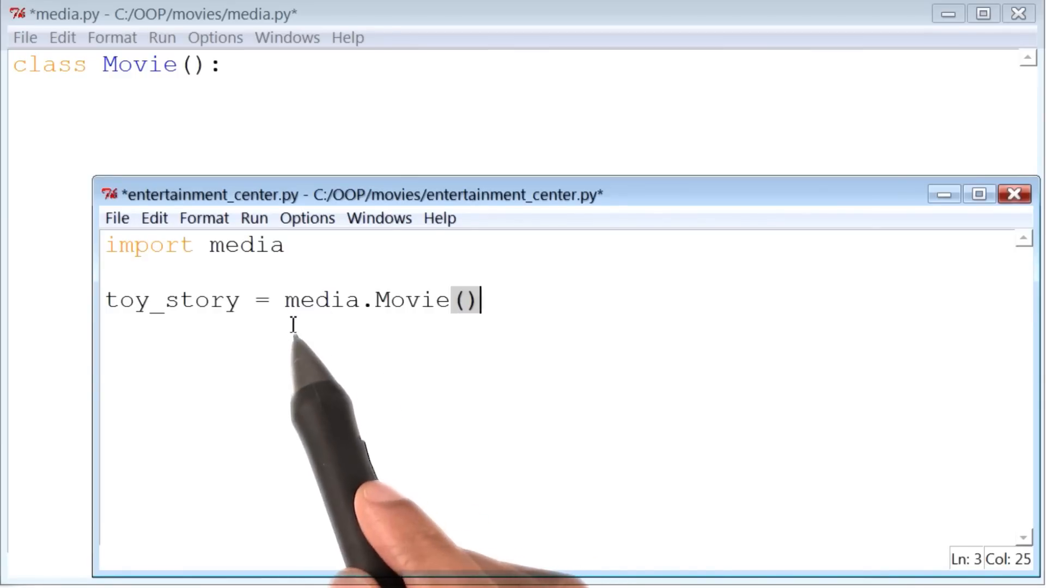
mouse_move(406, 343)
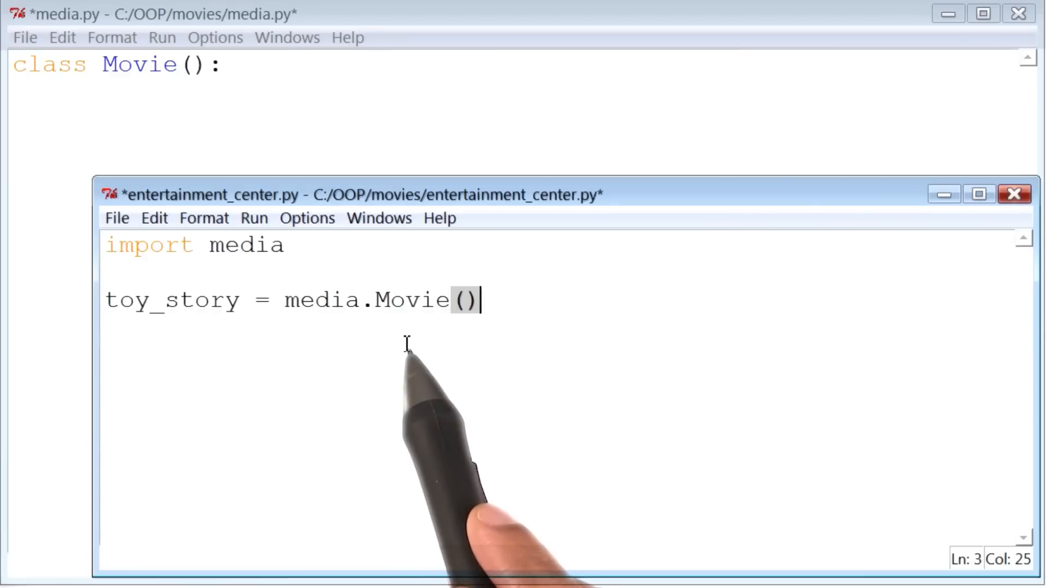